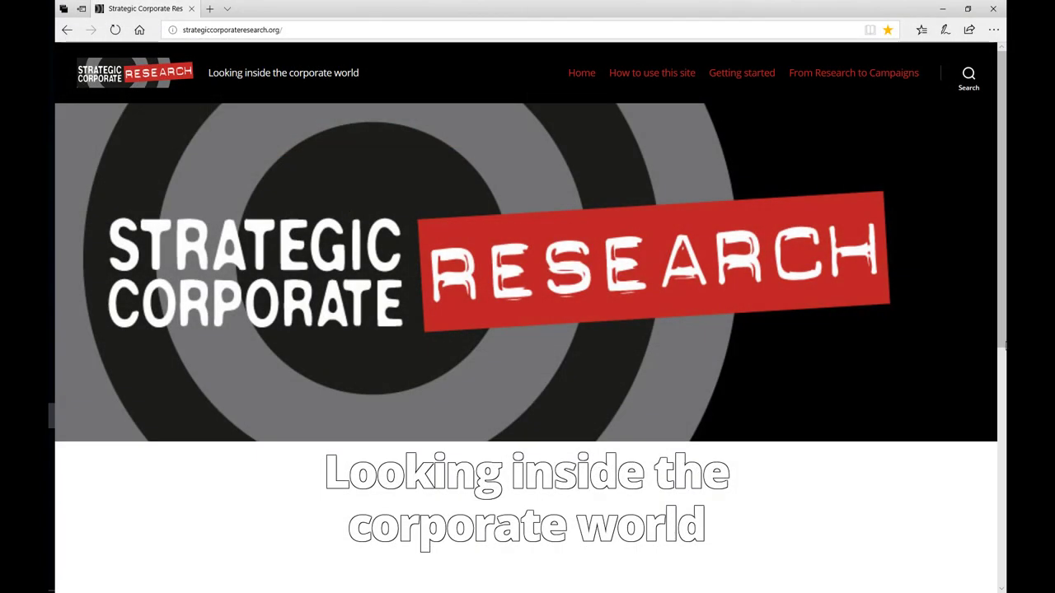
Step: Open the U.S. Privately Held Firms guide to reach the Dun & Bradstreet MyDNB page
{"action": "scroll", "scroll_direction": "down", "scroll_amount": 3}
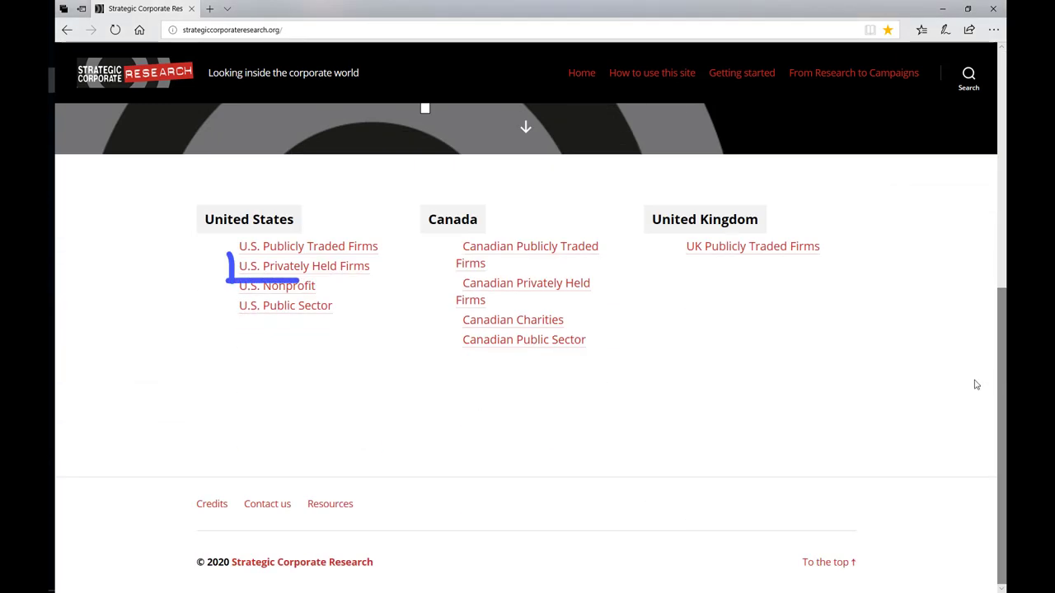
{"action": "left_click", "coordinate": [303, 265]}
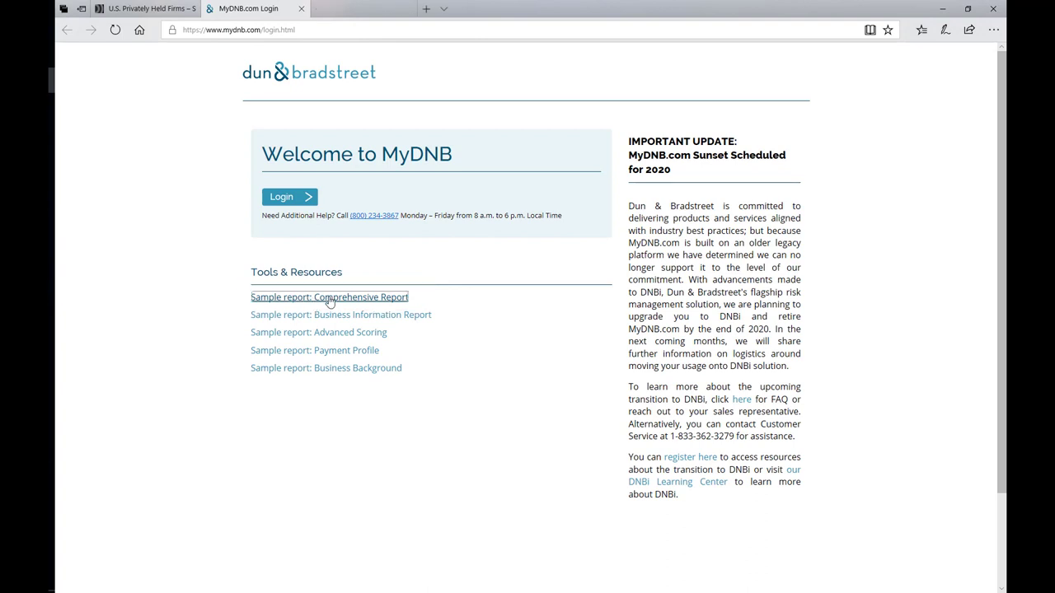
Step: Open the Gorman Manufacturing sample Comprehensive Report PDF and view its executive summary
{"action": "left_click", "coordinate": [329, 296]}
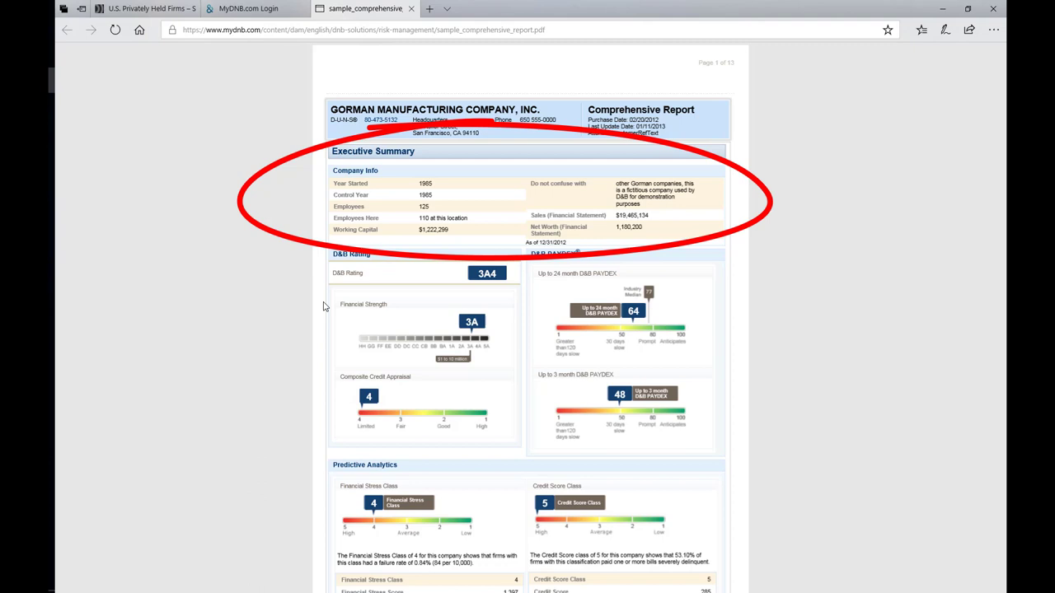
{"action": "scroll", "scroll_direction": "down", "scroll_amount": 3}
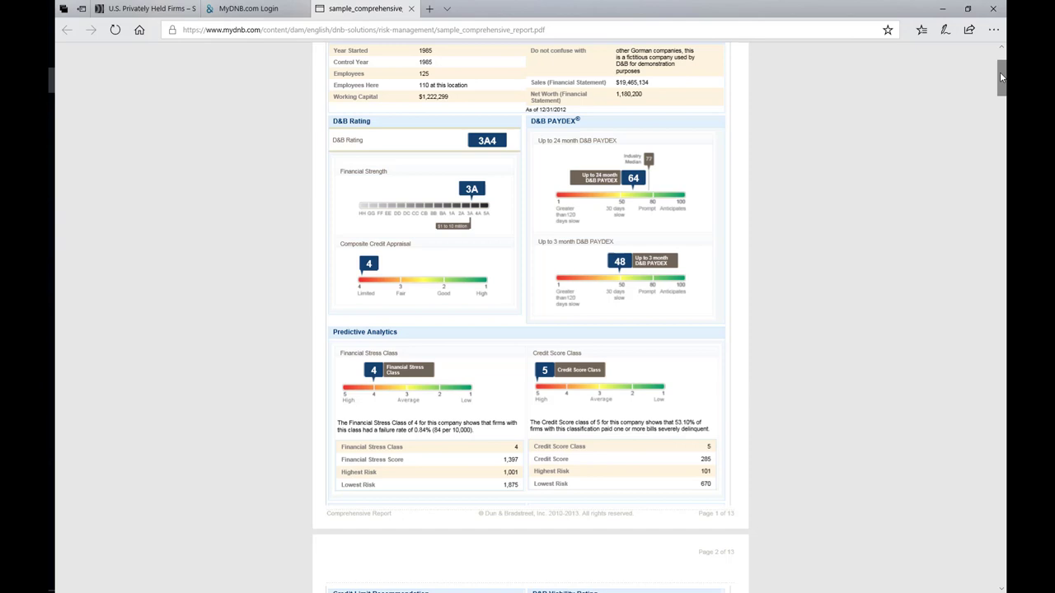
Step: Scroll the report to page 3's D&B Viability Rating
{"action": "scroll", "scroll_direction": "down", "scroll_amount": 3}
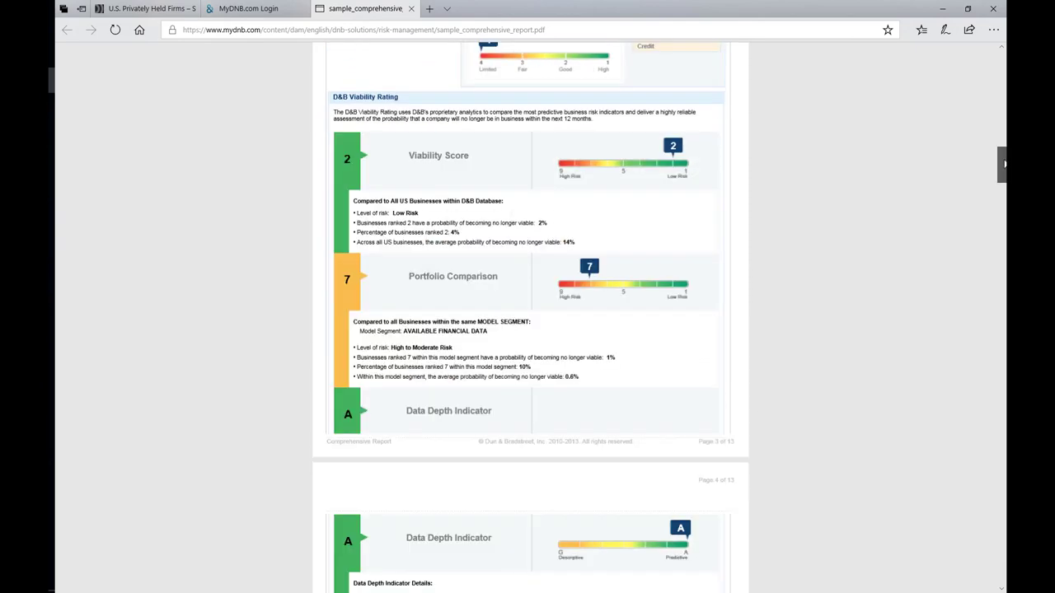
Step: Scroll past Data Depth Indicator and Business History to Business Registration and page 5
{"action": "scroll", "scroll_direction": "down", "scroll_amount": 3}
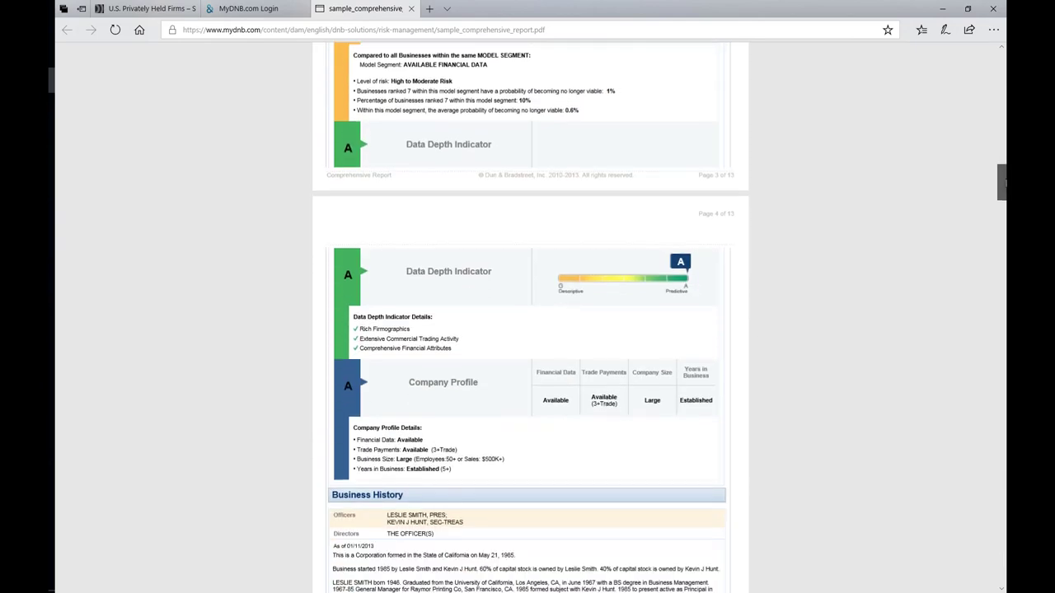
{"action": "scroll", "scroll_direction": "down", "scroll_amount": 3}
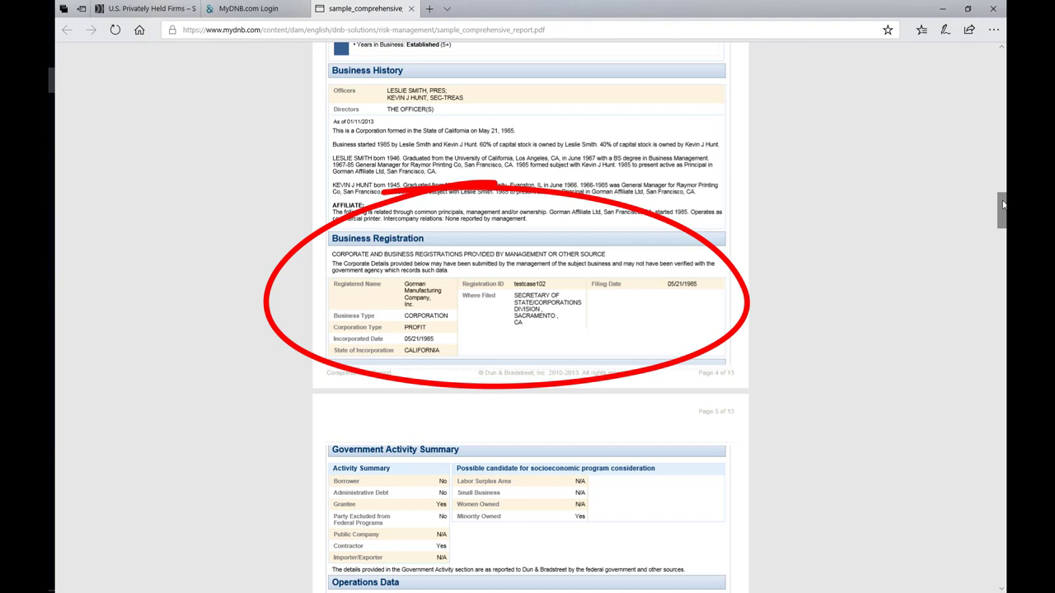
{"action": "scroll", "scroll_direction": "down", "scroll_amount": 3}
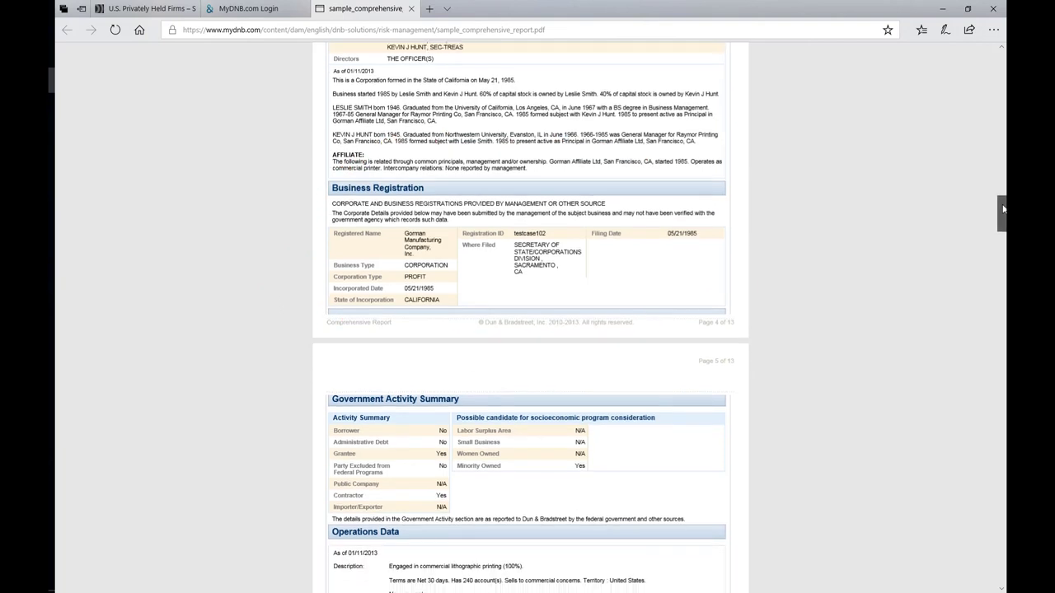
{"action": "scroll", "scroll_direction": "down", "scroll_amount": 3}
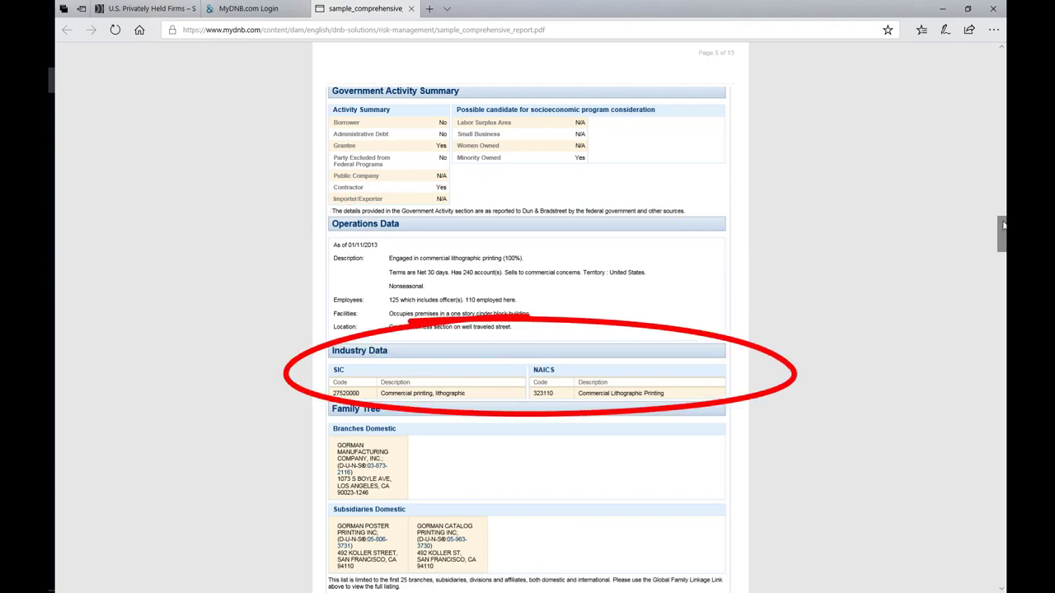
Step: Scroll to Gorman's Family Tree branches and subsidiaries on page 5
{"action": "scroll", "scroll_direction": "down", "scroll_amount": 3}
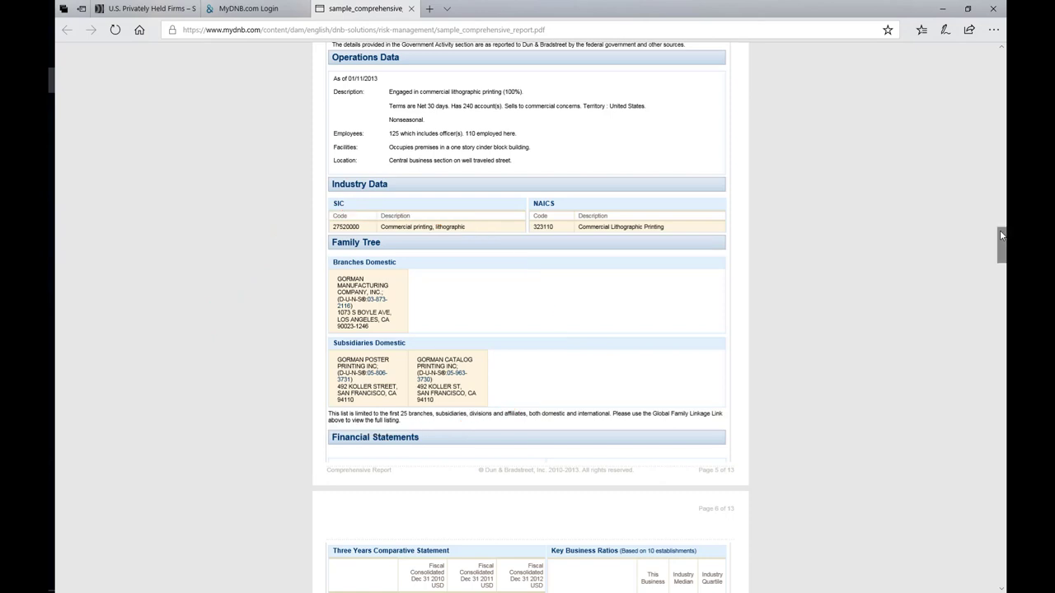
Step: Scroll through page 6's comparative financials and balance sheet to page 7 public filings
{"action": "scroll", "scroll_direction": "down", "scroll_amount": 3}
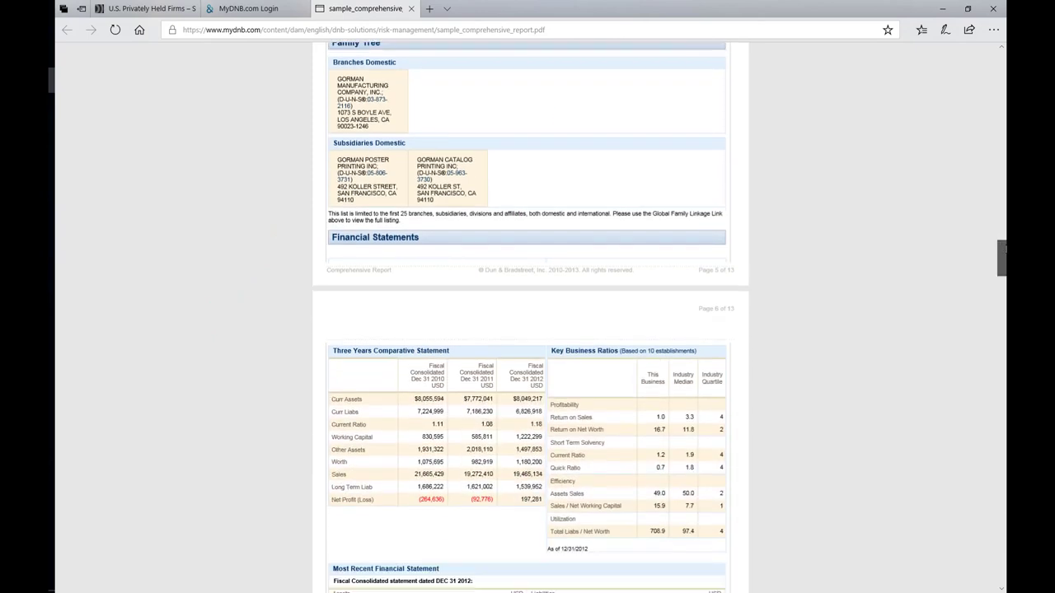
{"action": "scroll", "scroll_direction": "down", "scroll_amount": 3}
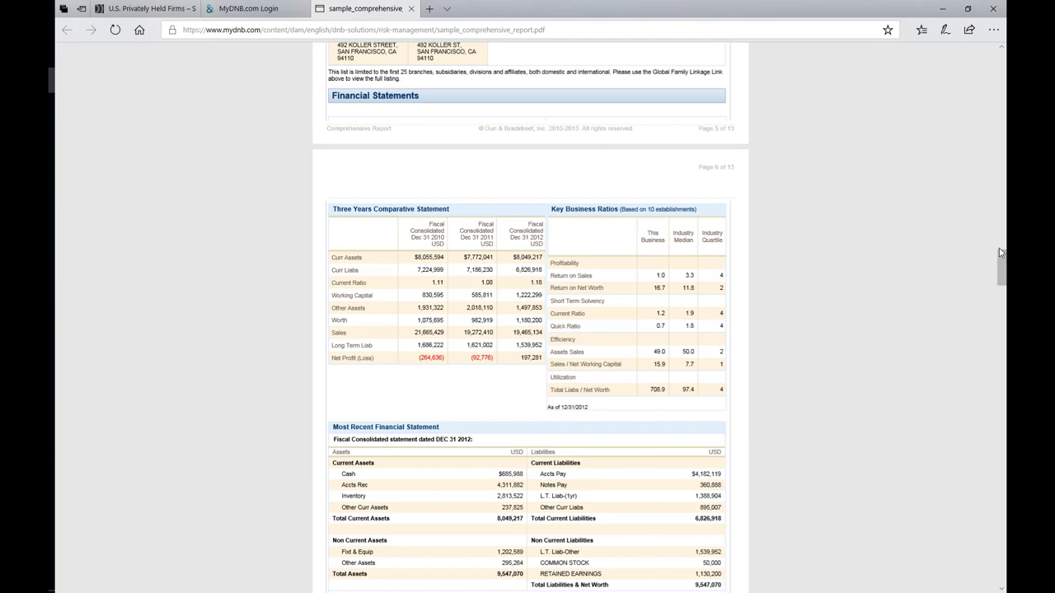
{"action": "mouse_move", "coordinate": [998, 249]}
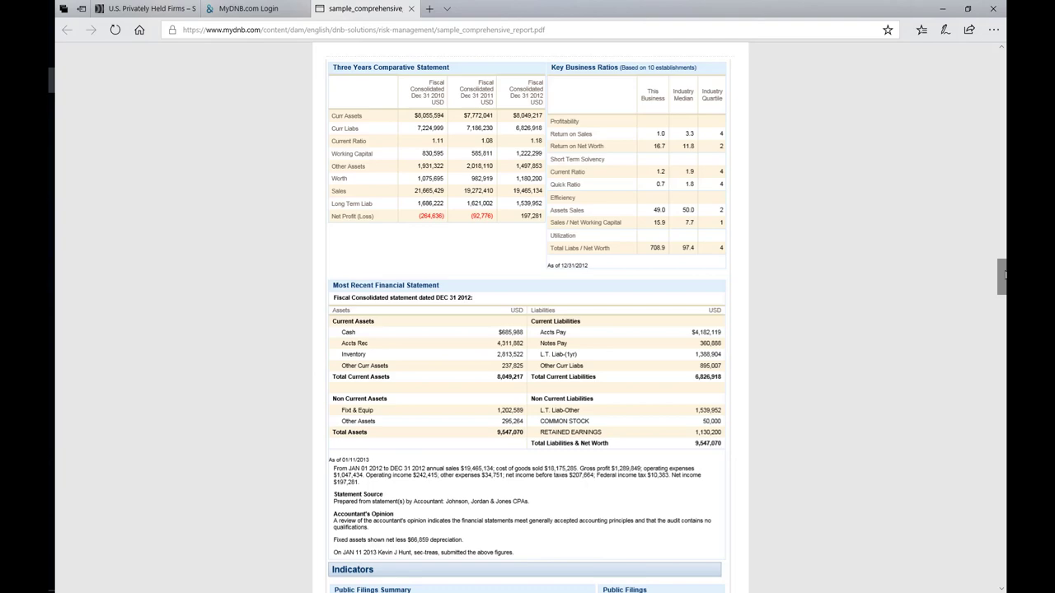
{"action": "scroll", "scroll_direction": "down", "scroll_amount": 3}
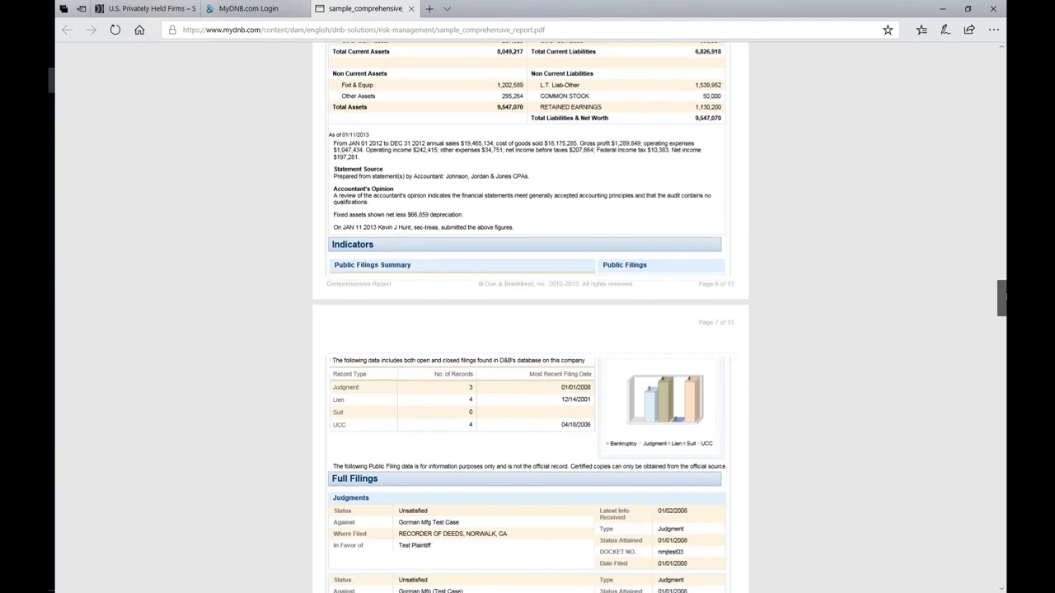
Step: Scroll through the Judgments and Liens listings to page 8's UCC filings
{"action": "scroll", "scroll_direction": "down", "scroll_amount": 3}
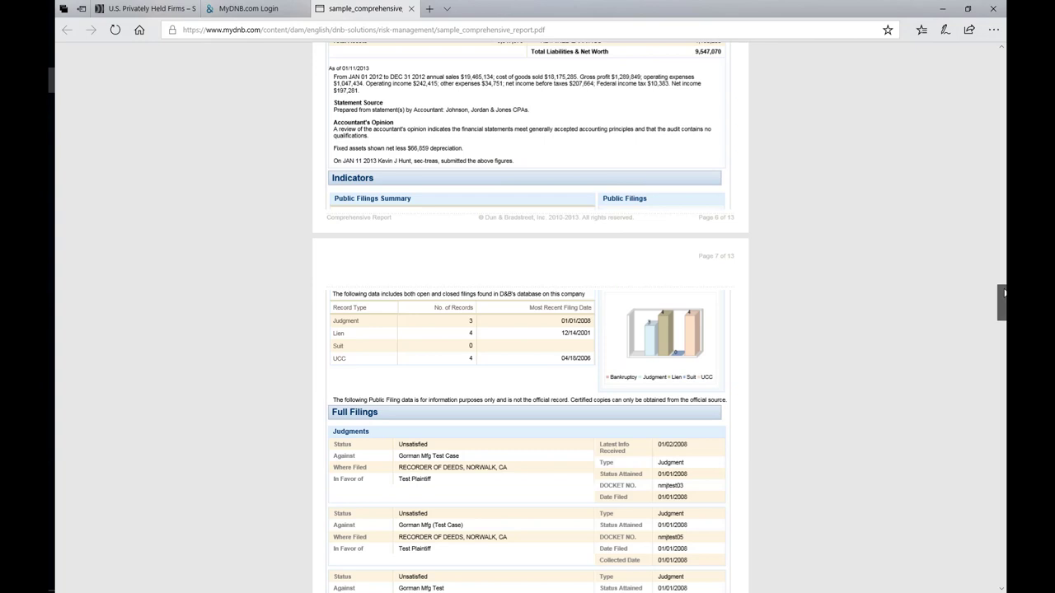
{"action": "scroll", "scroll_direction": "down", "scroll_amount": 3}
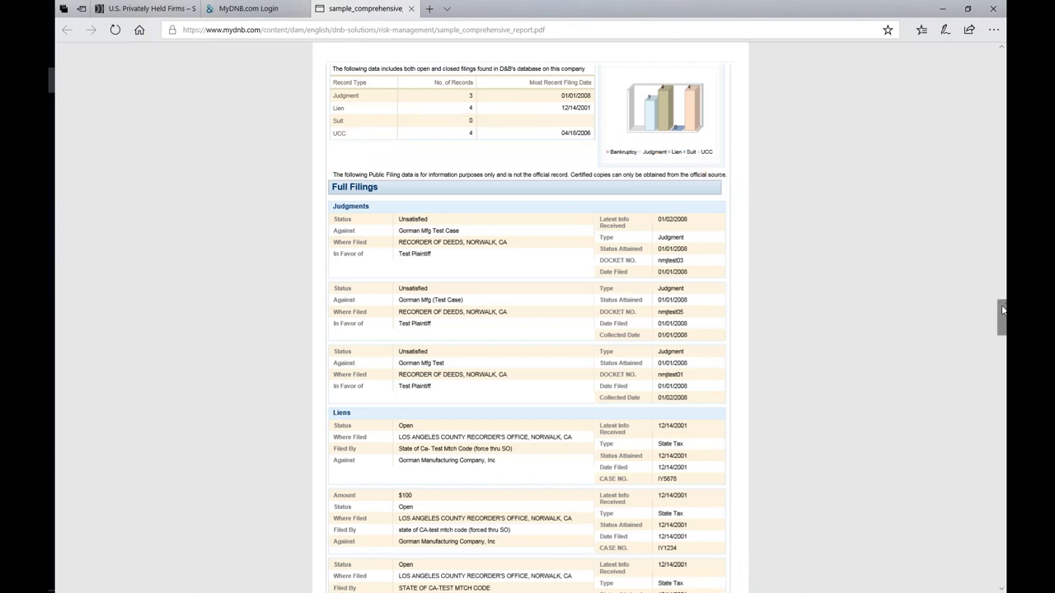
{"action": "scroll", "scroll_direction": "down", "scroll_amount": 3}
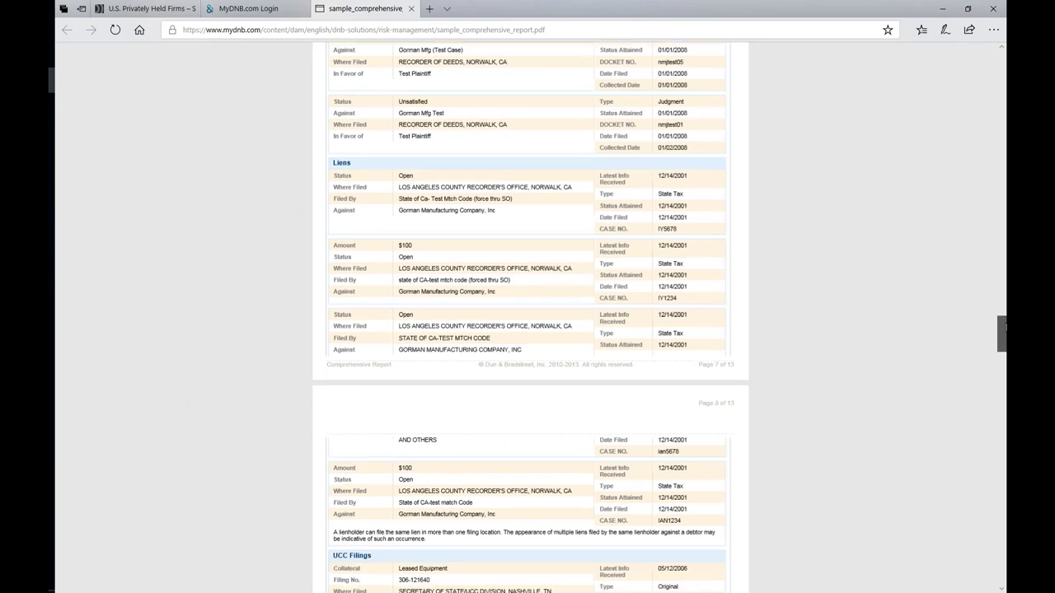
{"action": "scroll", "scroll_direction": "down", "scroll_amount": 3}
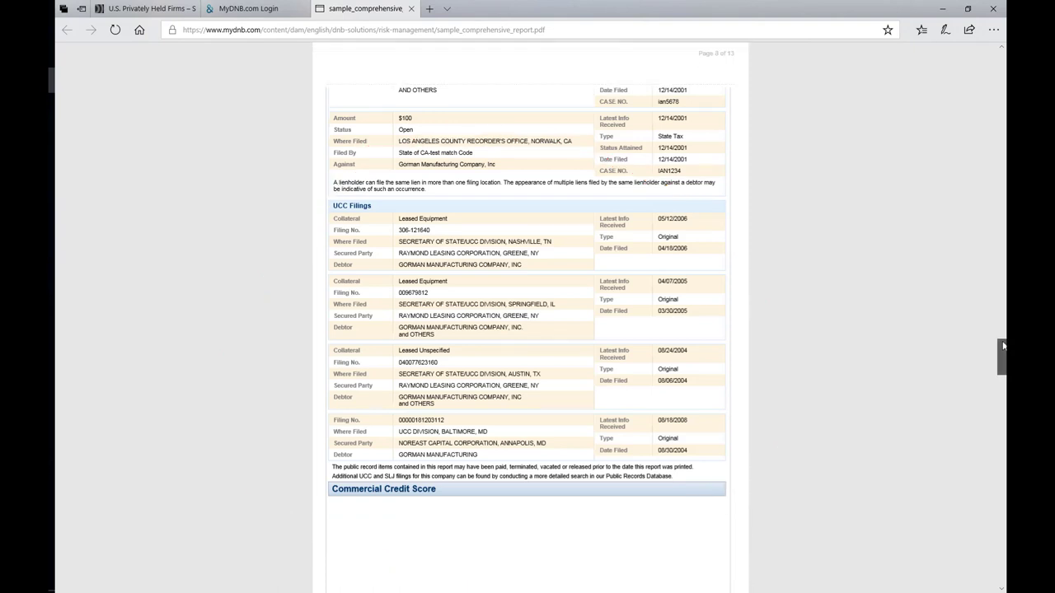
Step: Scroll to page 9's Commercial Credit Score key factors and percentile norms
{"action": "scroll", "scroll_direction": "down", "scroll_amount": 3}
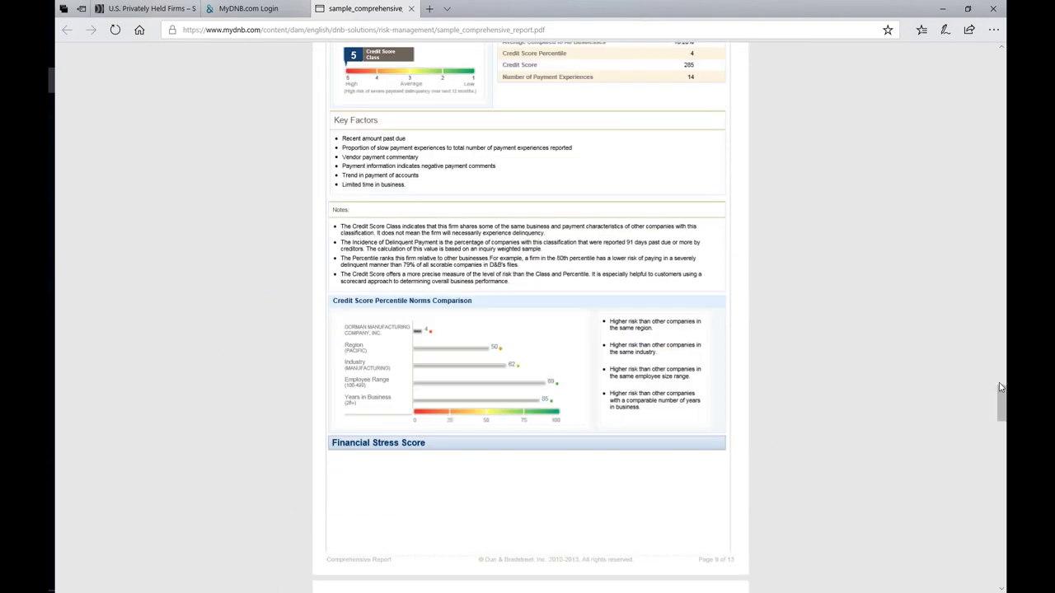